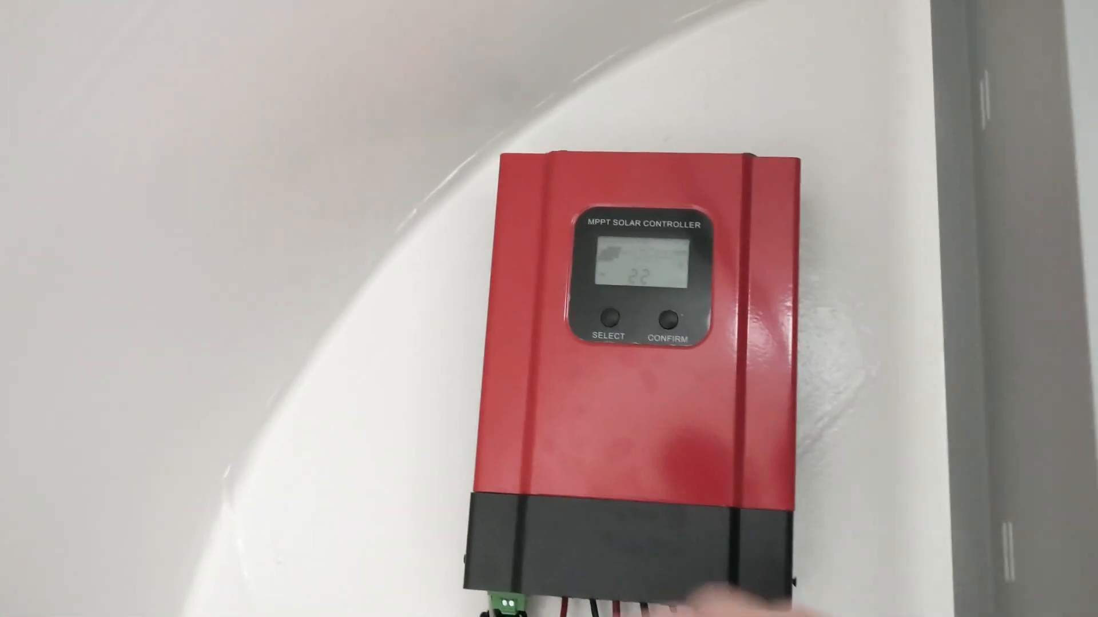
{"action": "left_click", "coordinate": [645, 368]}
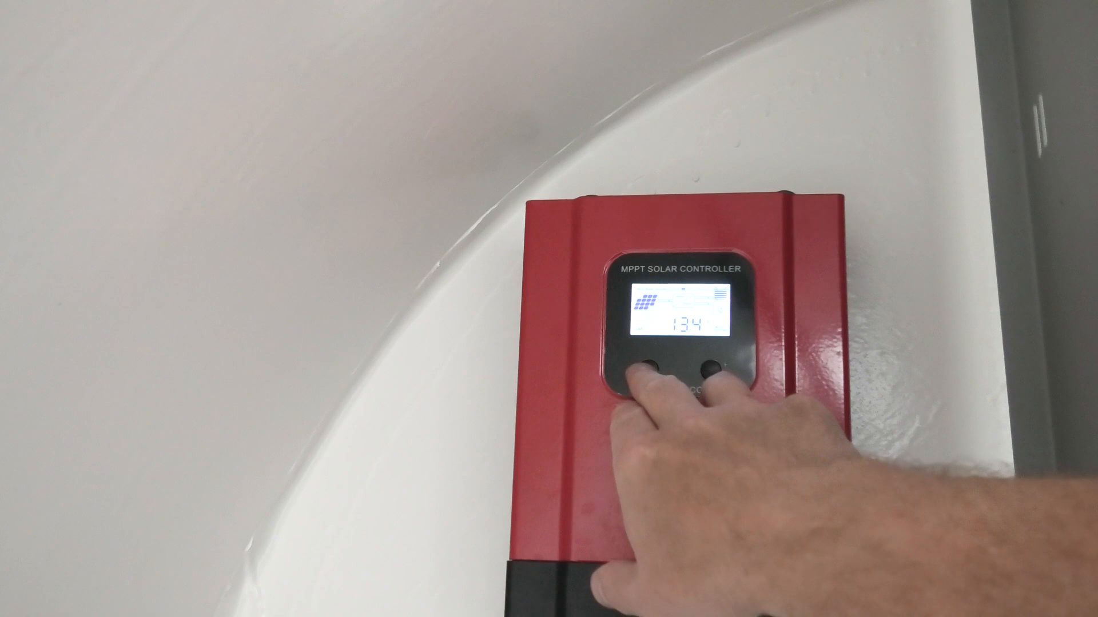
{"action": "left_click", "coordinate": [648, 371]}
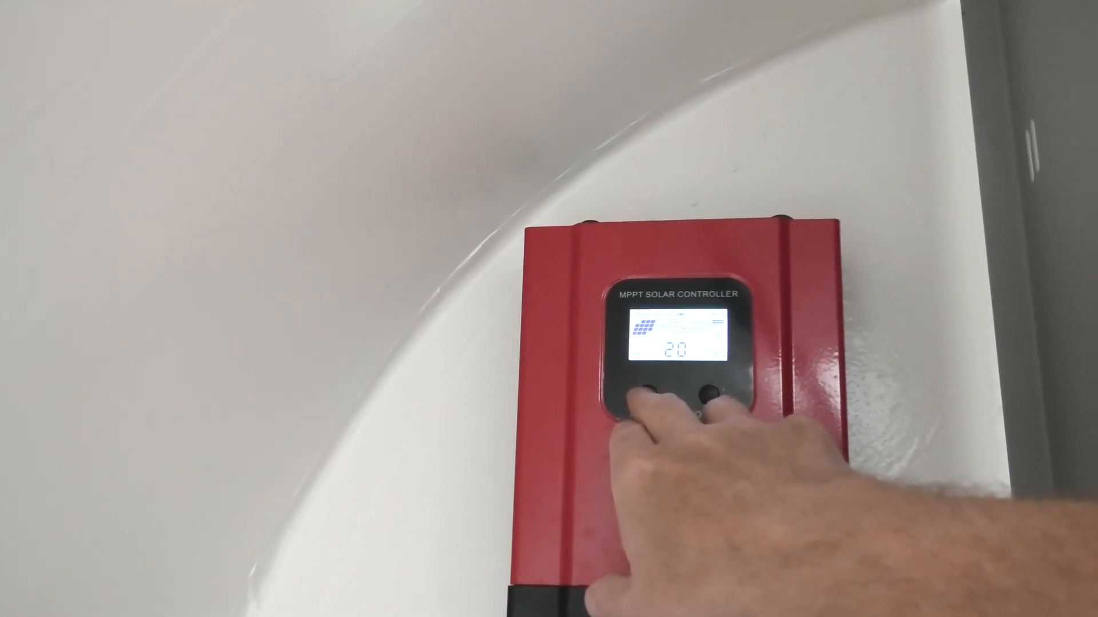